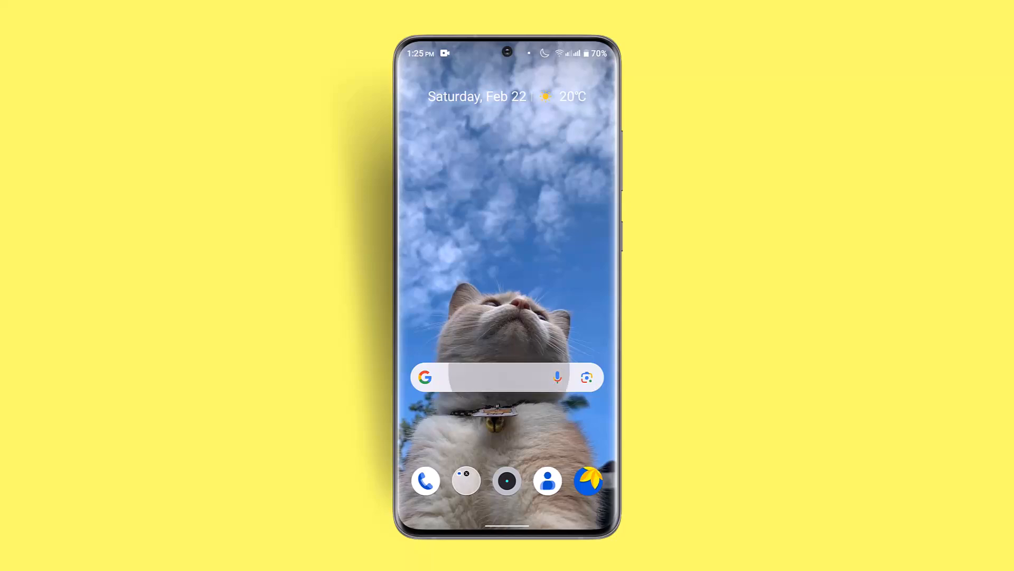
# - Search Google for how to appeal a restricted Google Business Profile and browse the results
pyautogui.click(489, 378)
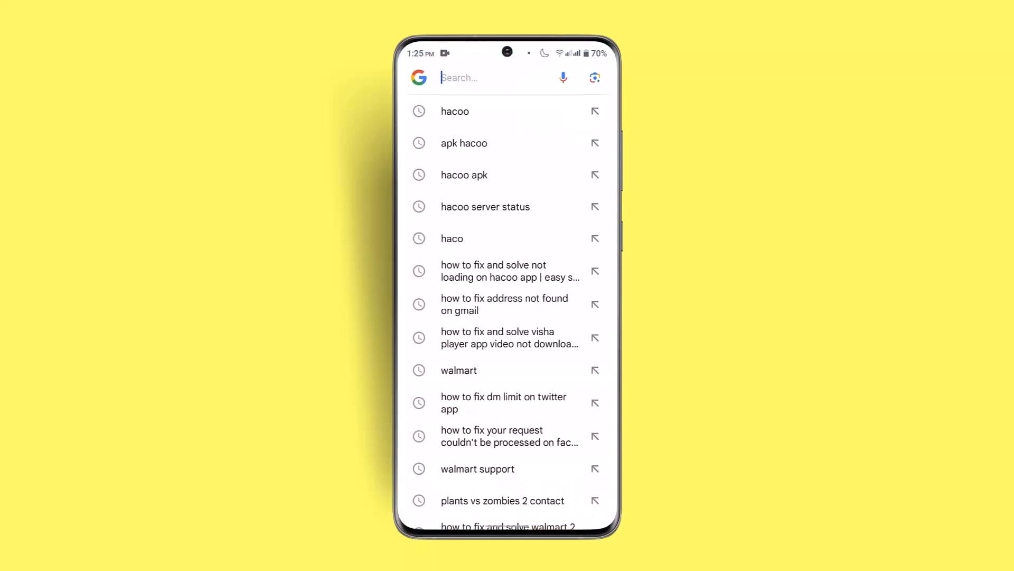
pyautogui.click(492, 78)
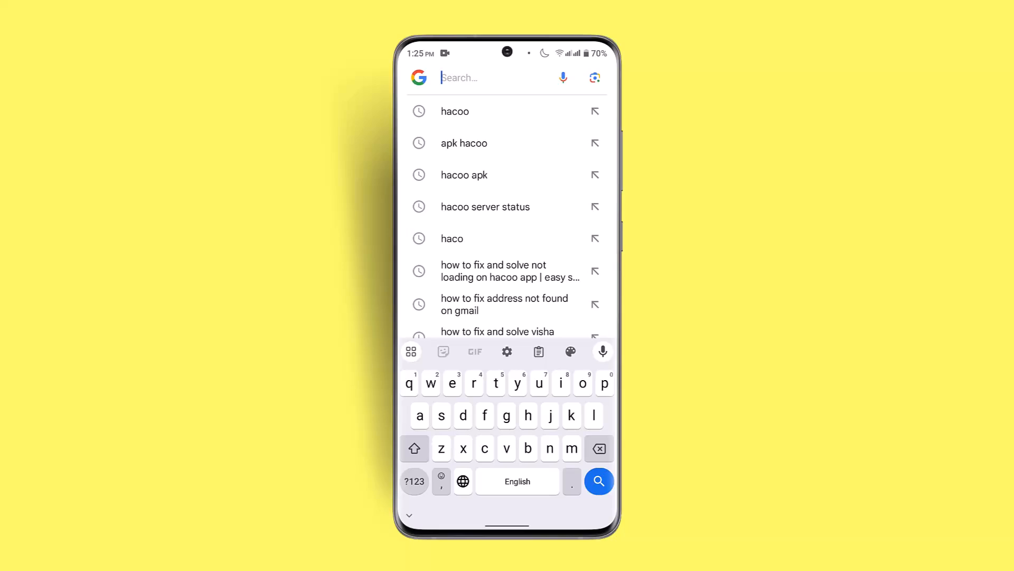
pyautogui.write('google restricted app...')
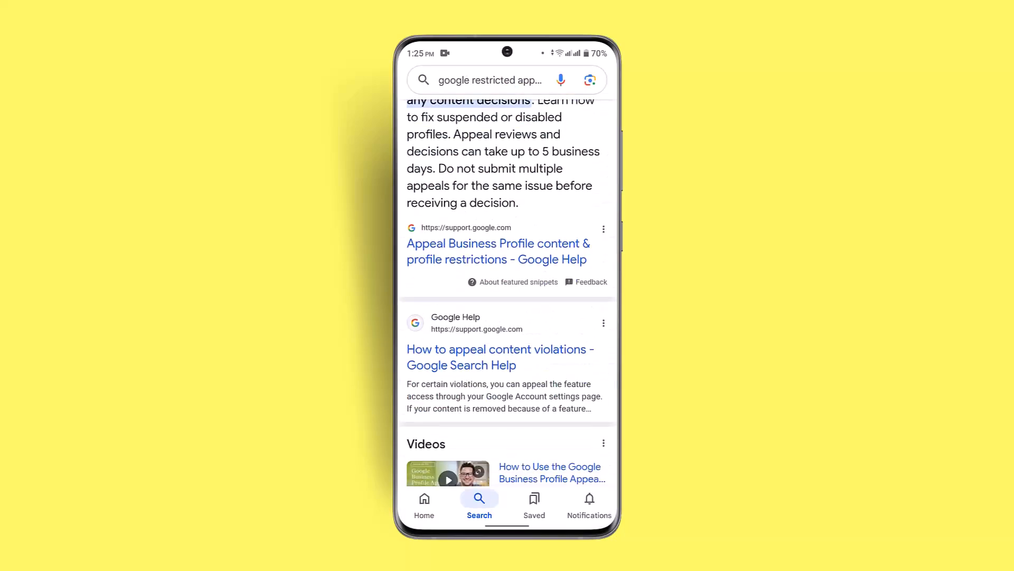
pyautogui.scroll(-3)
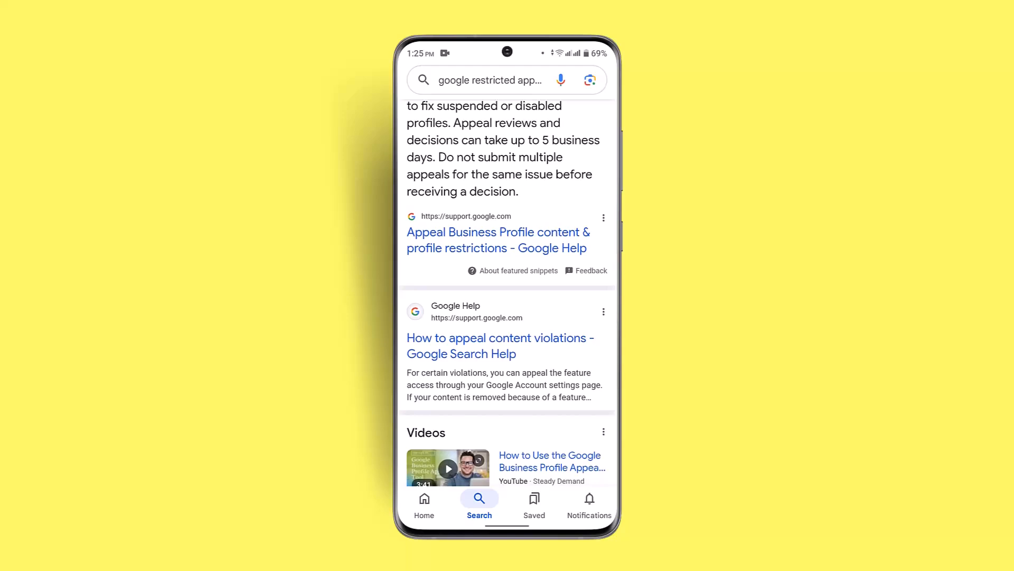
# - Read the 'Appeal Business Profile content & profile restrictions' Google Help article
pyautogui.click(497, 240)
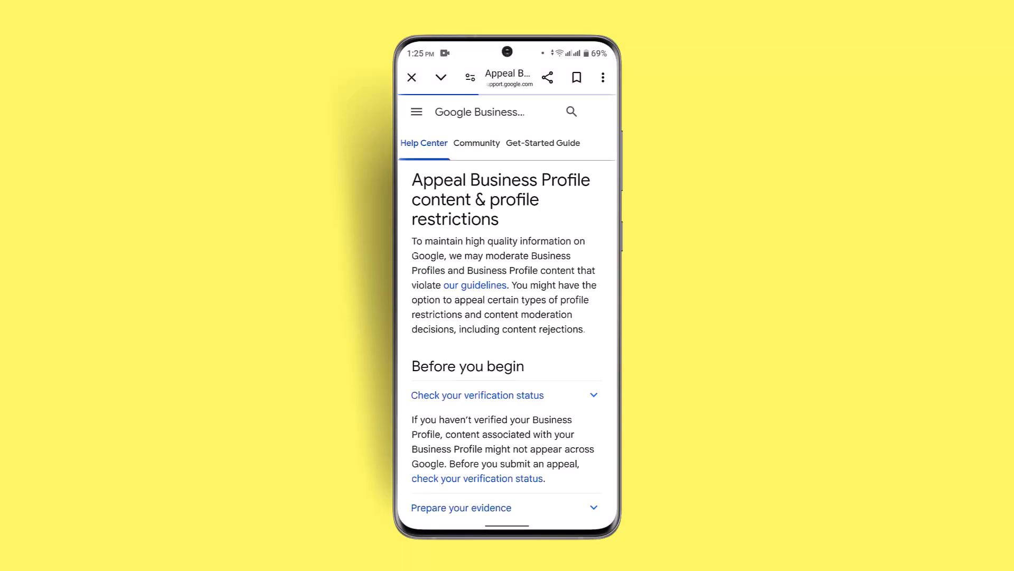
pyautogui.scroll(-3)
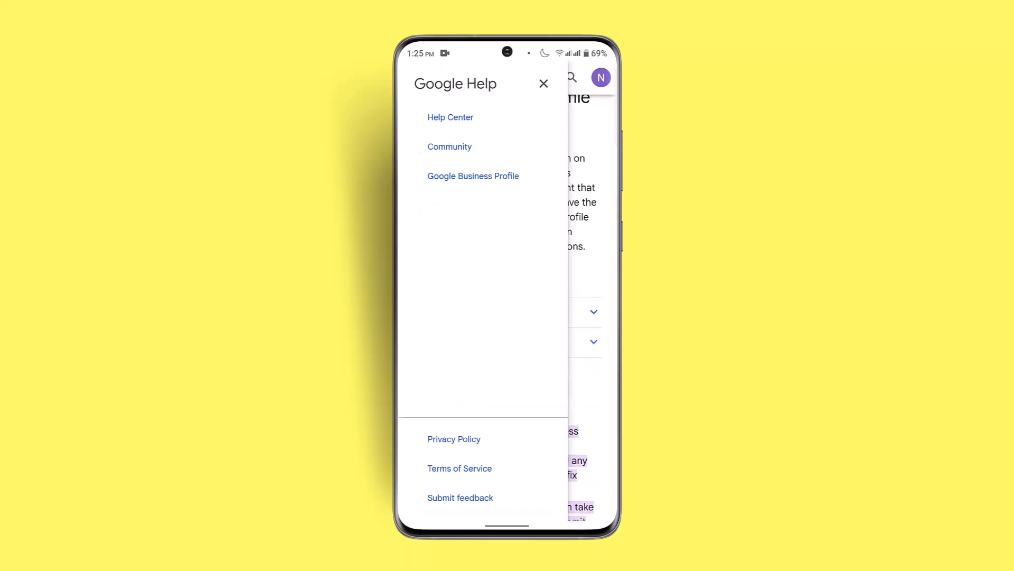
pyautogui.click(461, 497)
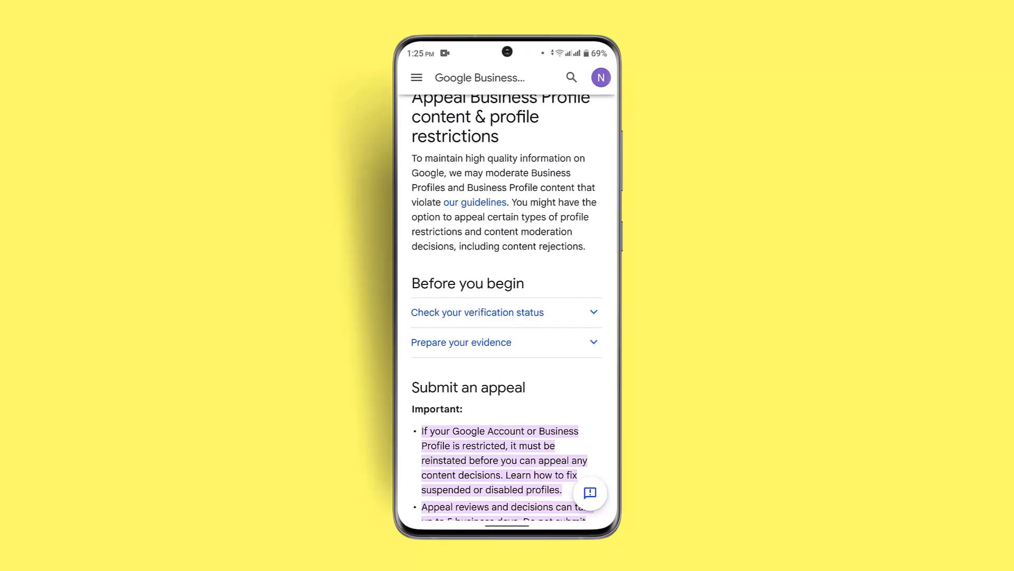
pyautogui.scroll(-3)
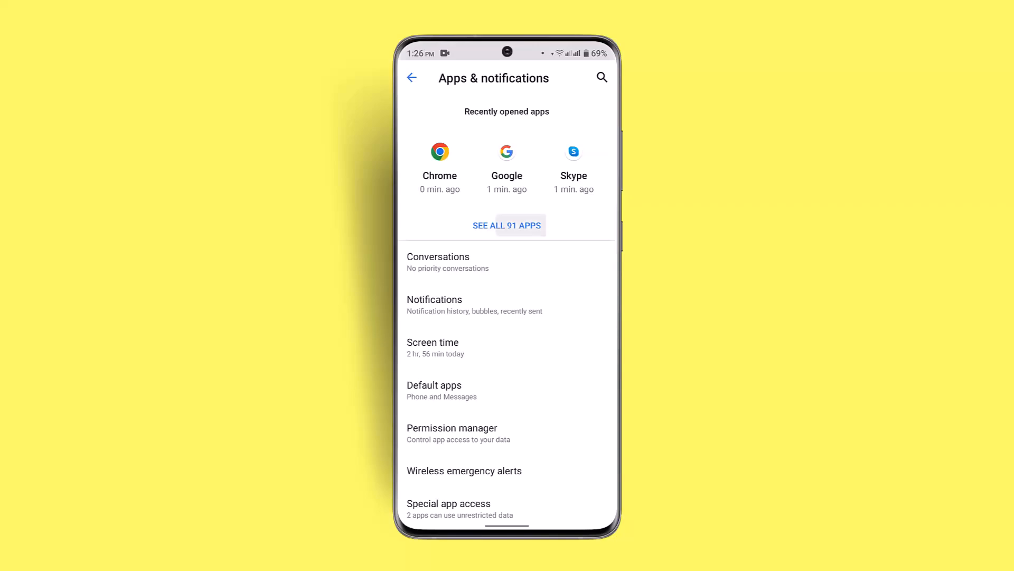
# - Open the Google app's App info page from Recently opened apps
pyautogui.click(506, 225)
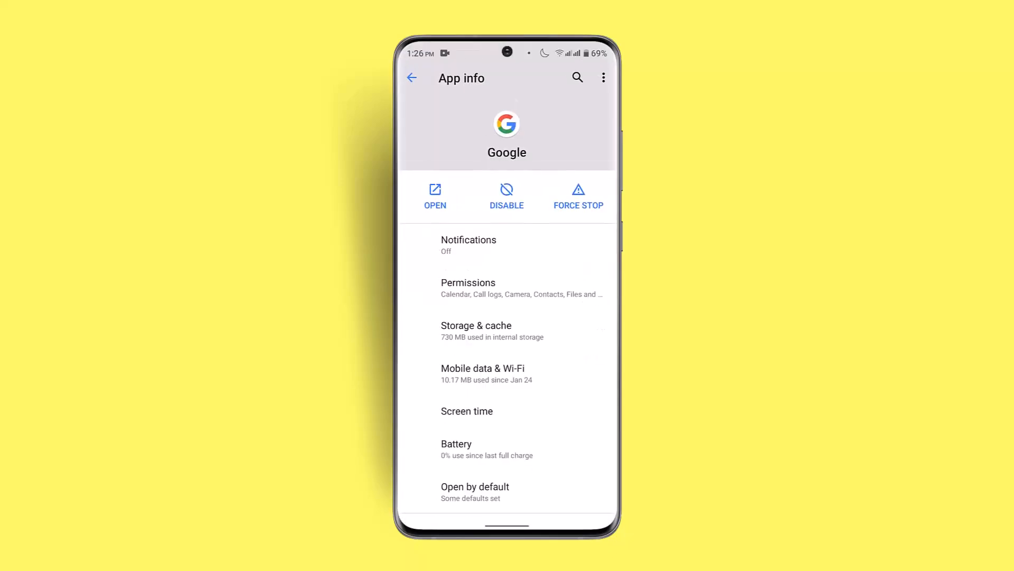
# - Force stop the Google app, confirm with OK, and scroll down App info
pyautogui.click(578, 196)
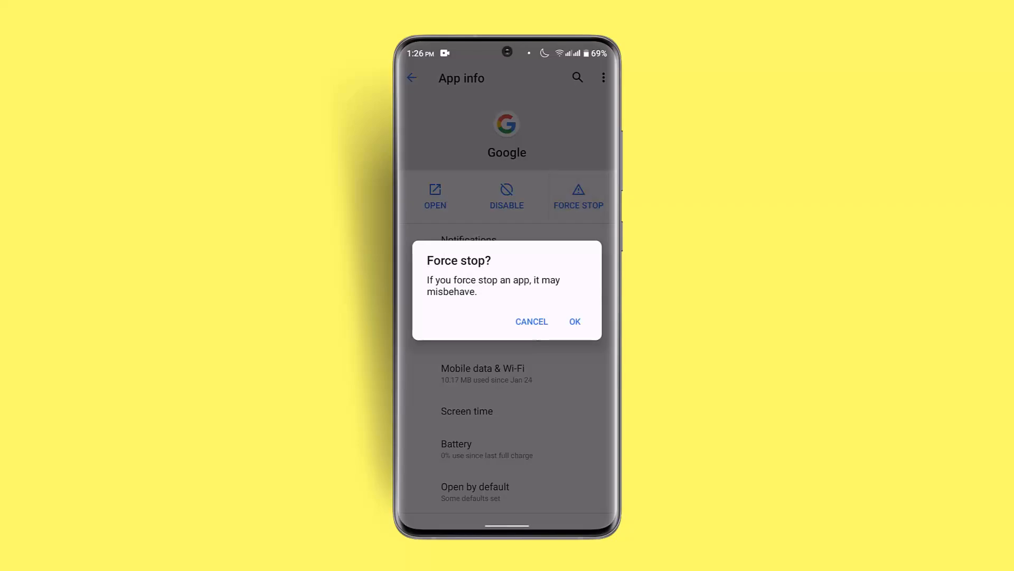
pyautogui.click(531, 322)
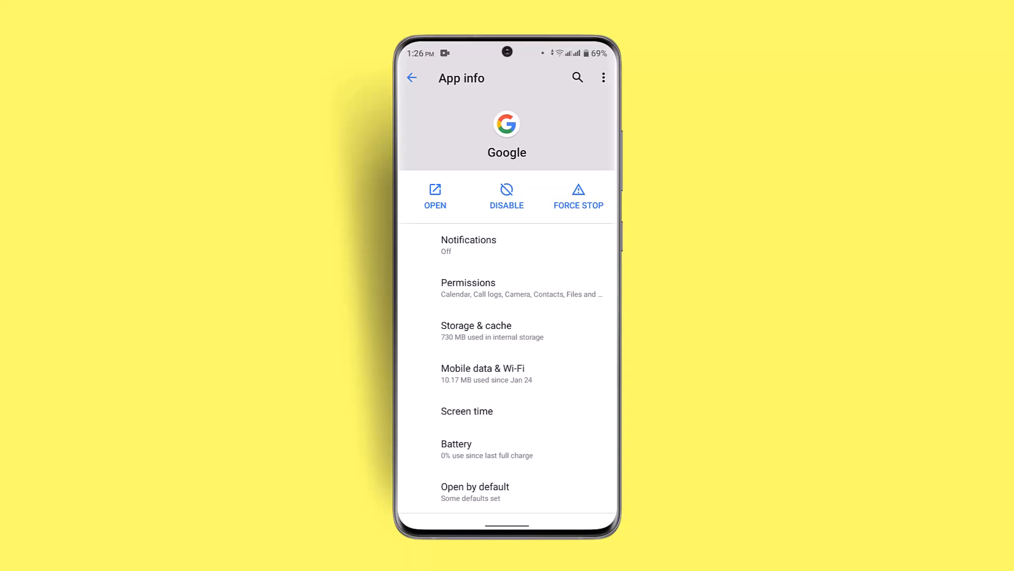
pyautogui.scroll(-3)
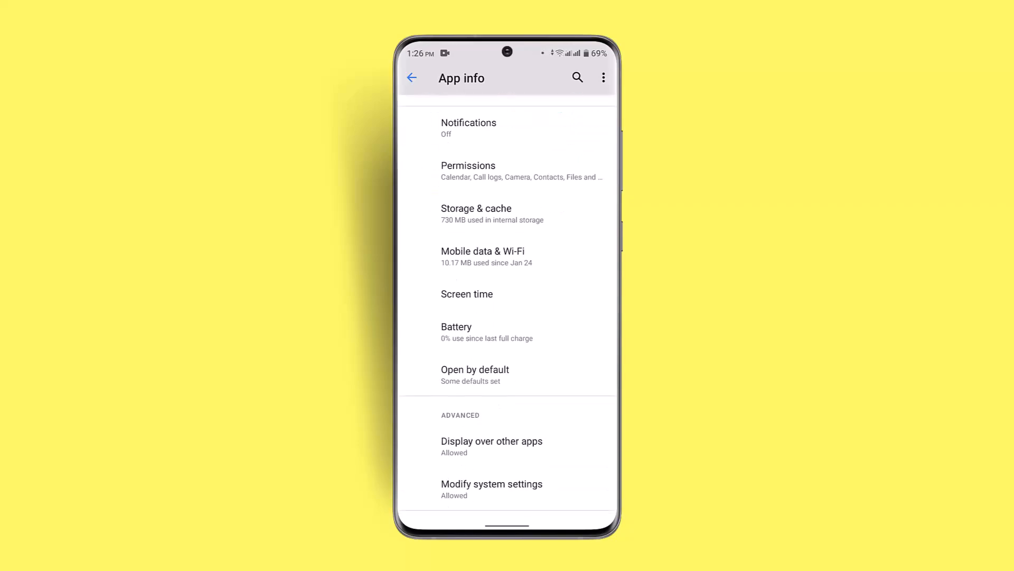